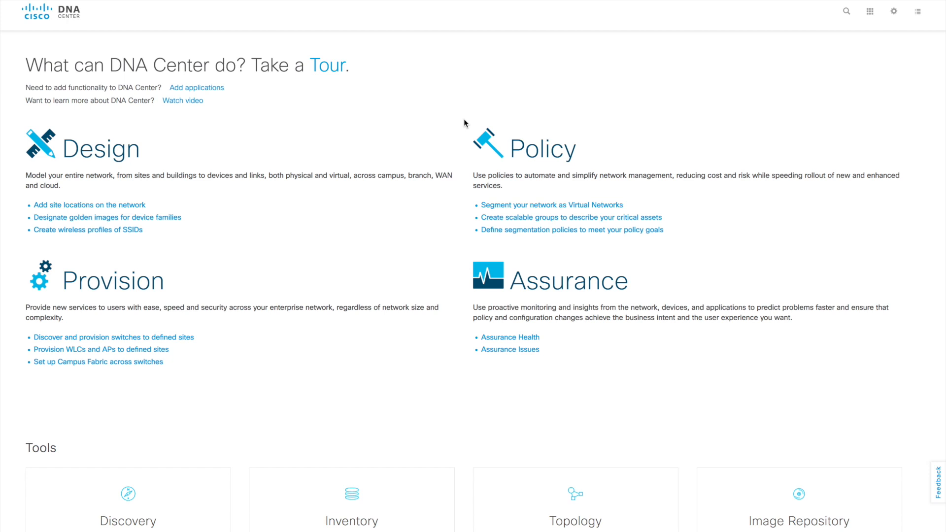
mouse_move(102, 149)
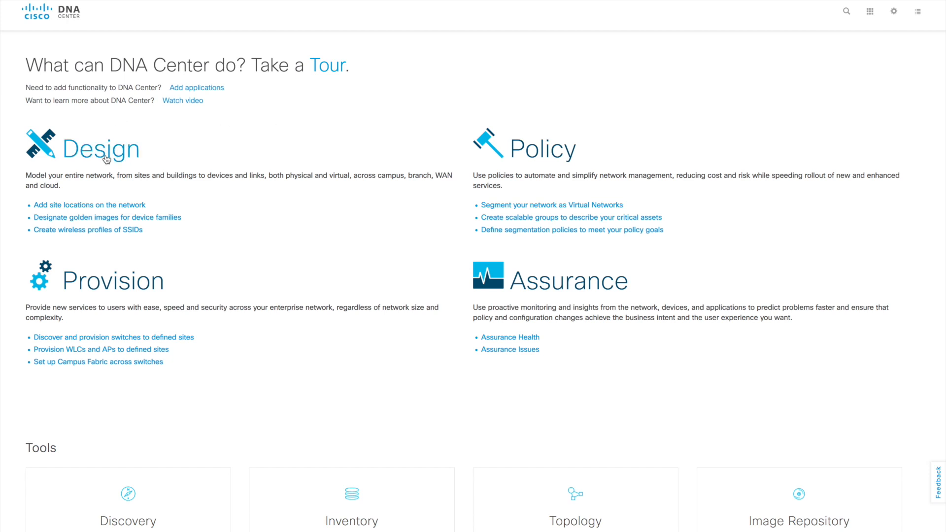
Go to the Design area to show the Network Hierarchy map
click(102, 148)
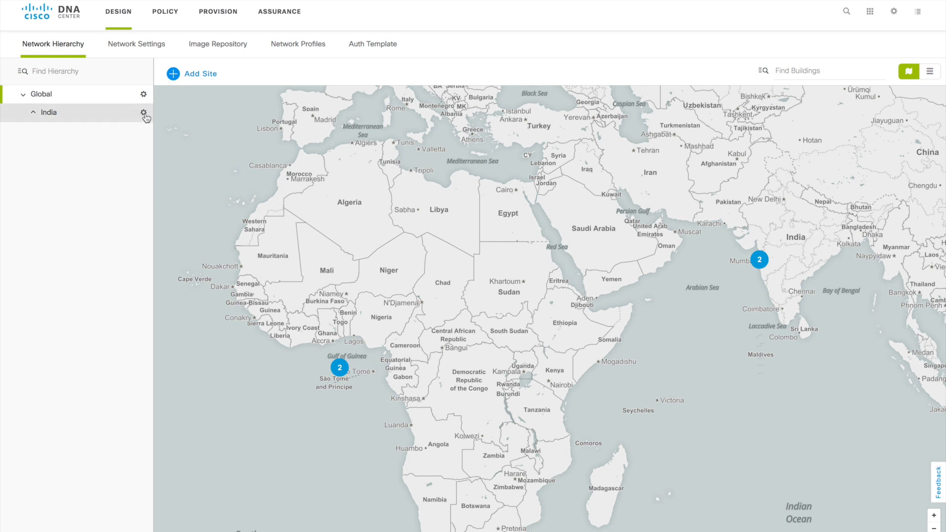
Create a new site named JAISON under India via the Add Site panel
click(143, 113)
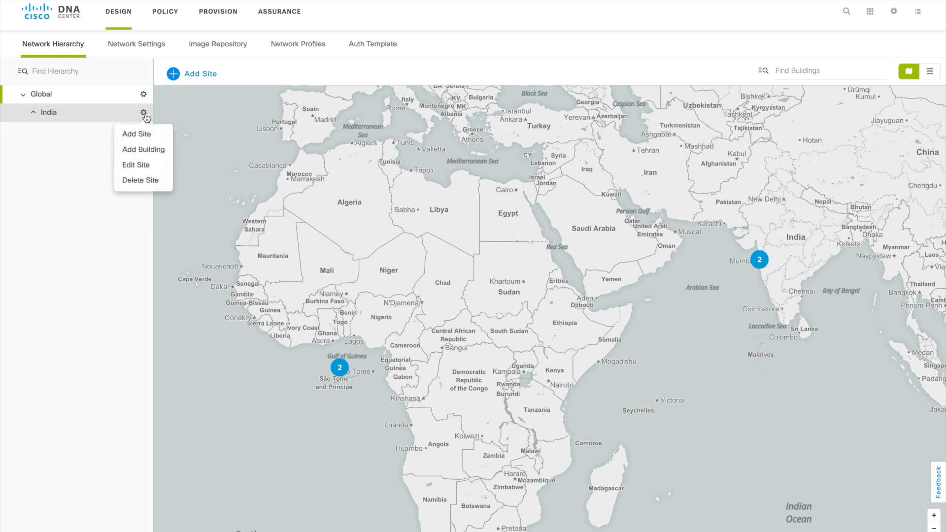
mouse_move(137, 134)
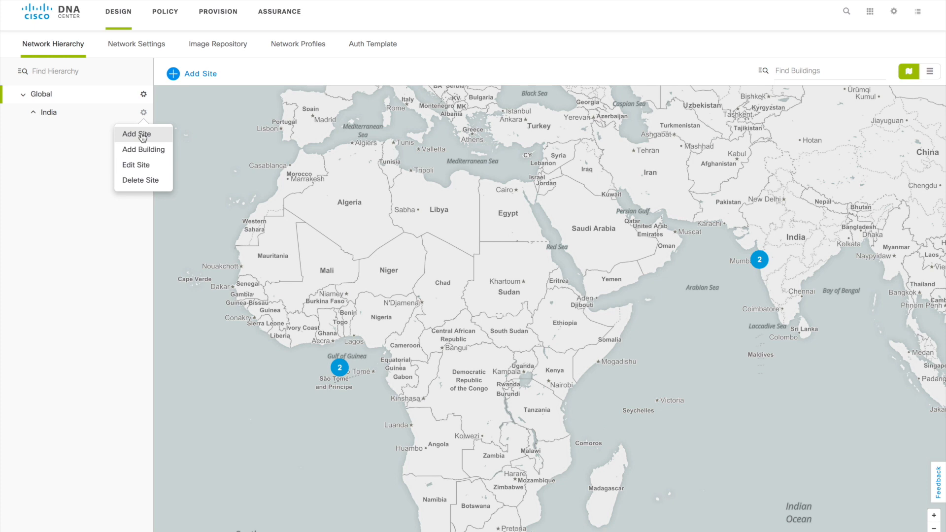
click(137, 134)
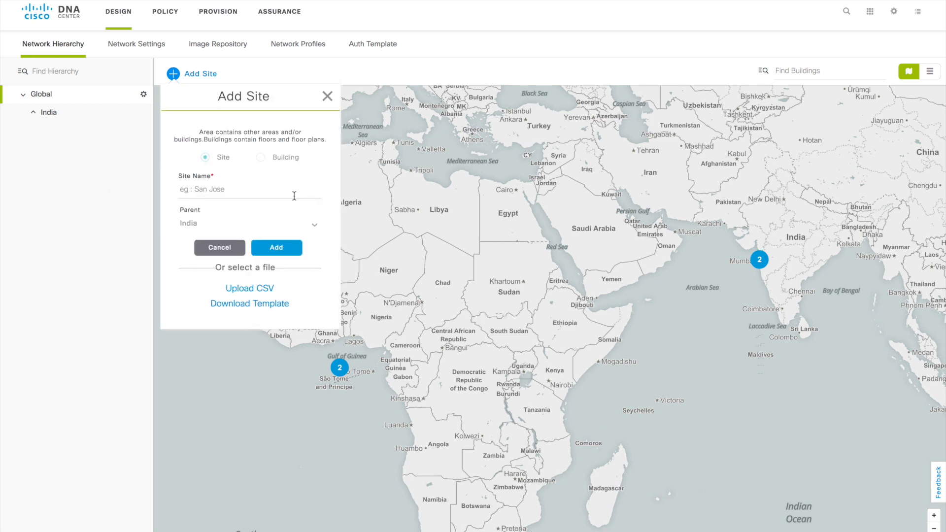
click(248, 189)
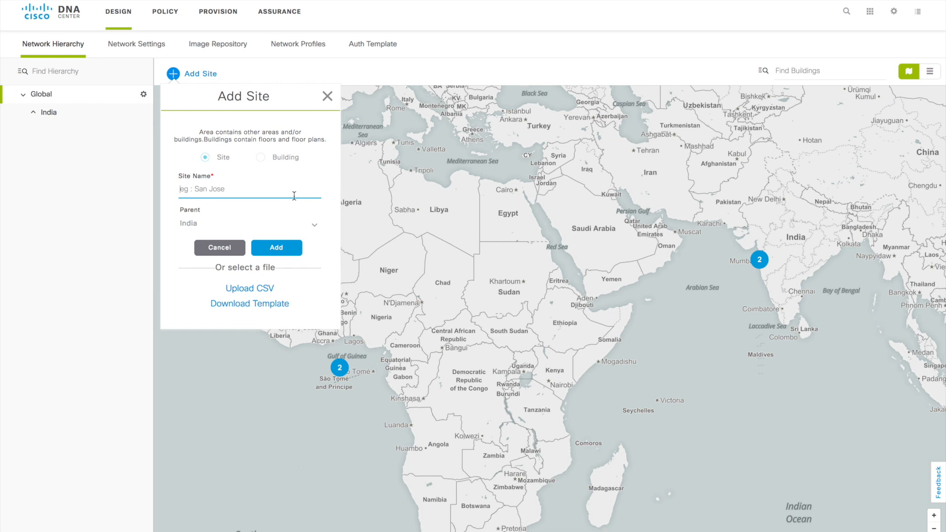
text(JAISON)
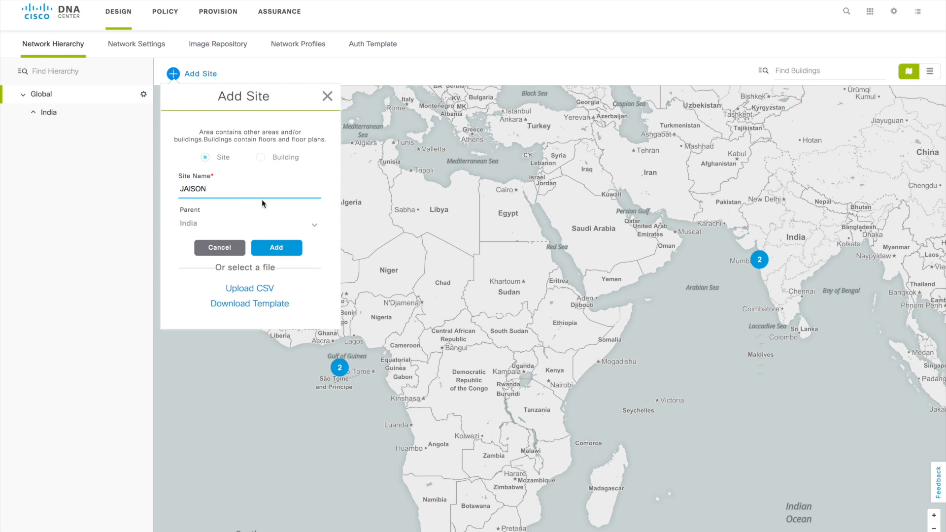
mouse_move(224, 229)
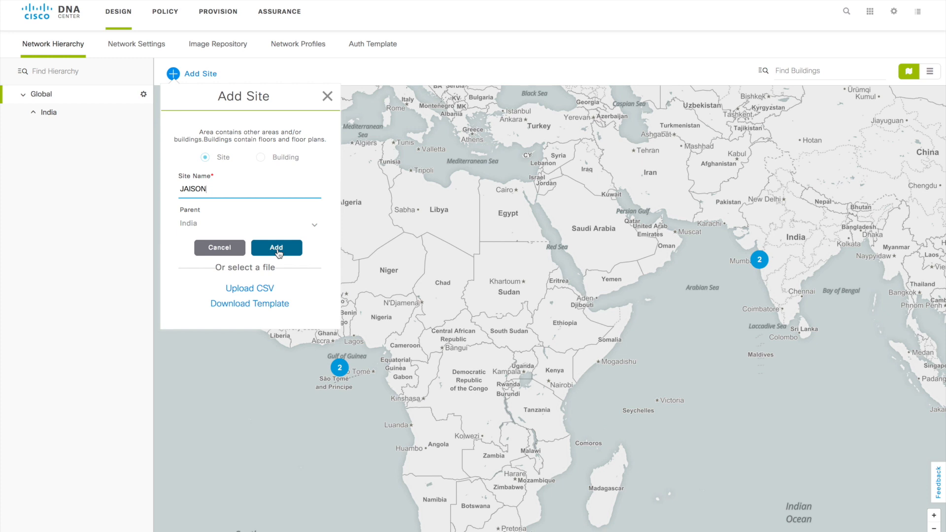
click(276, 248)
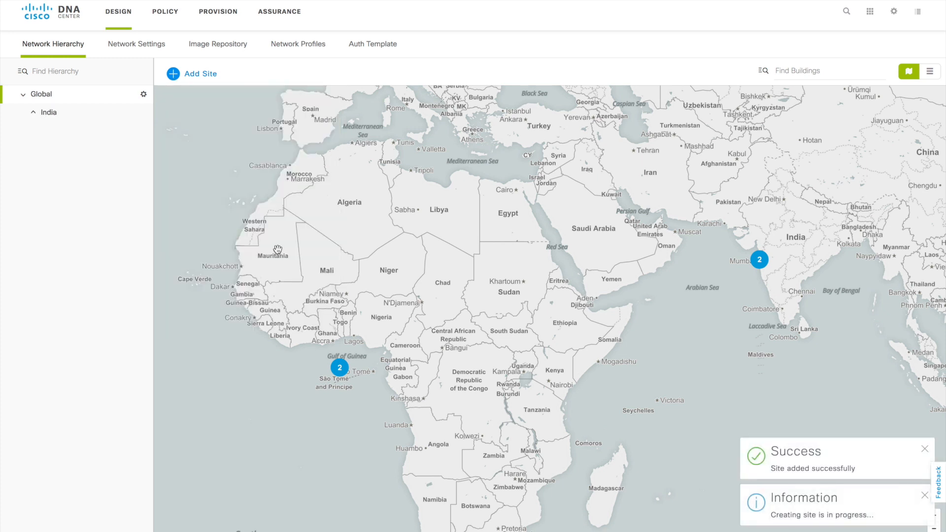
mouse_move(696, 334)
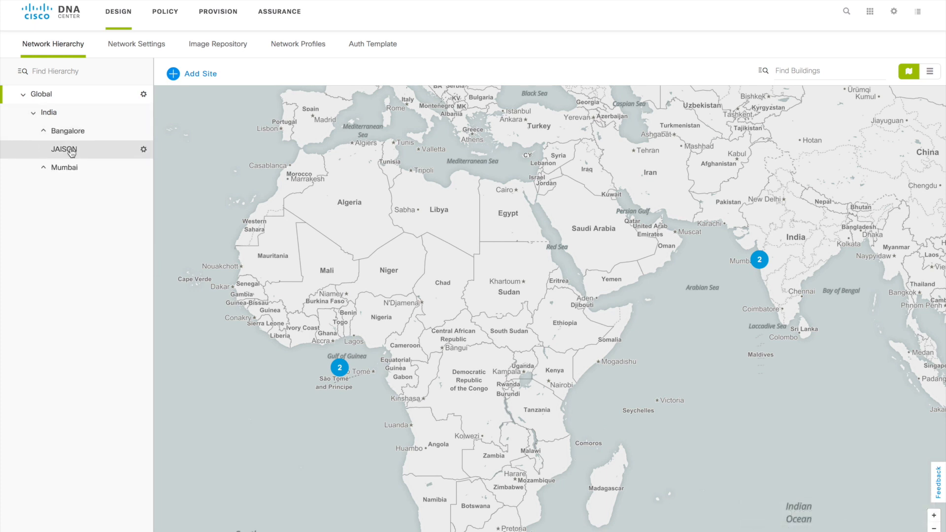
mouse_move(63, 150)
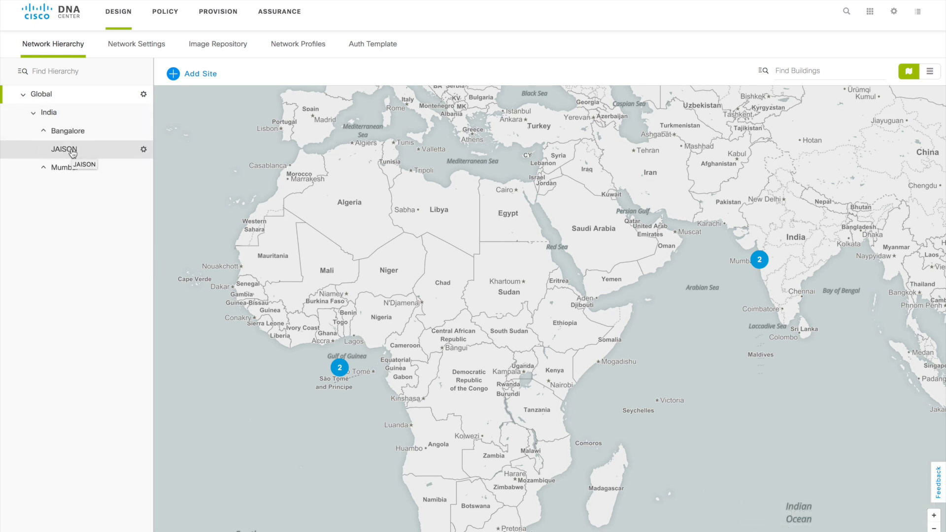
mouse_move(105, 152)
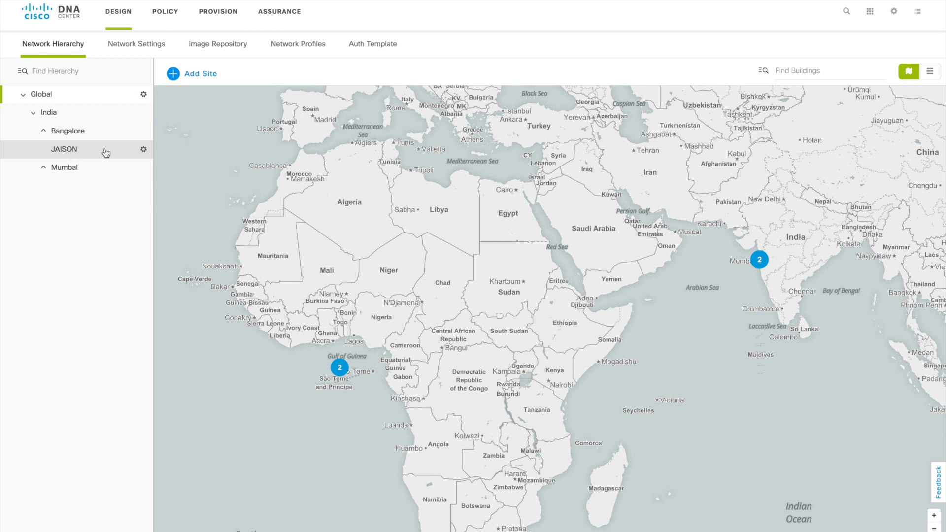
mouse_move(143, 152)
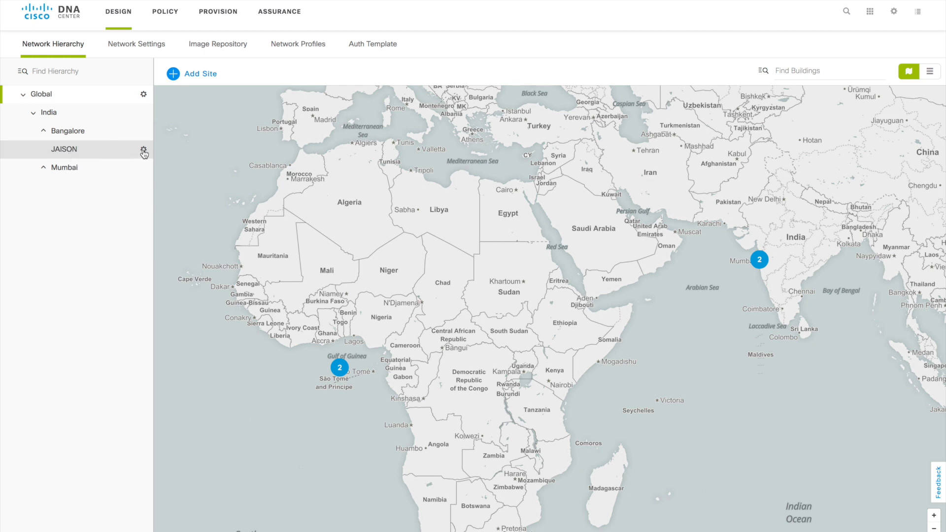
Show the site actions menu for JAISON in the hierarchy tree
click(144, 150)
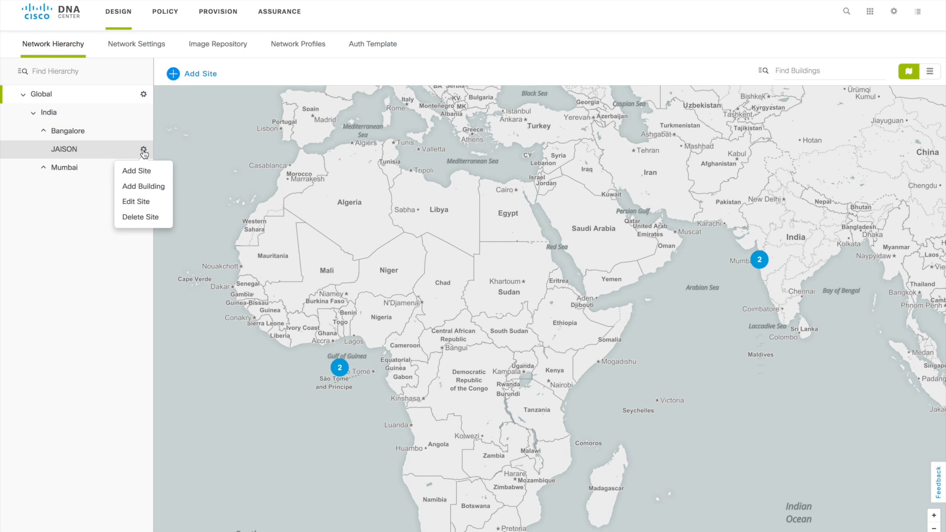
mouse_move(143, 171)
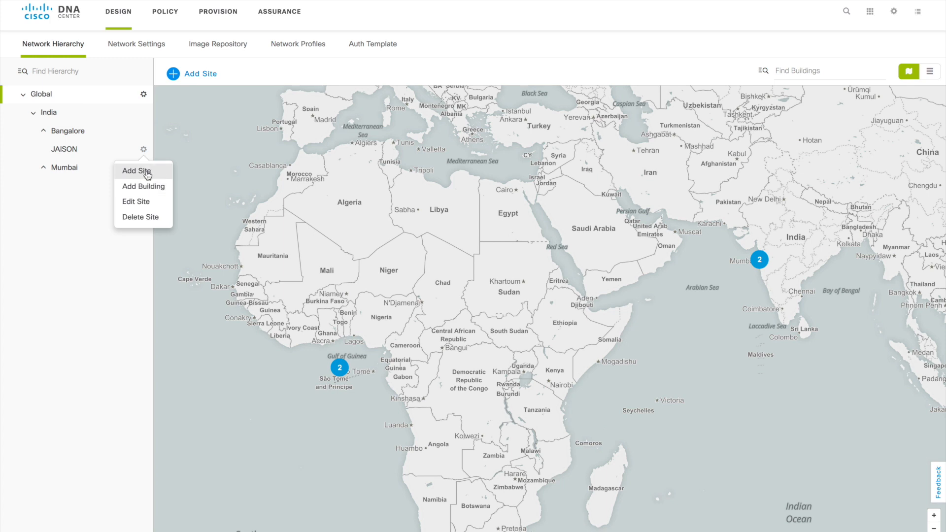
mouse_move(149, 186)
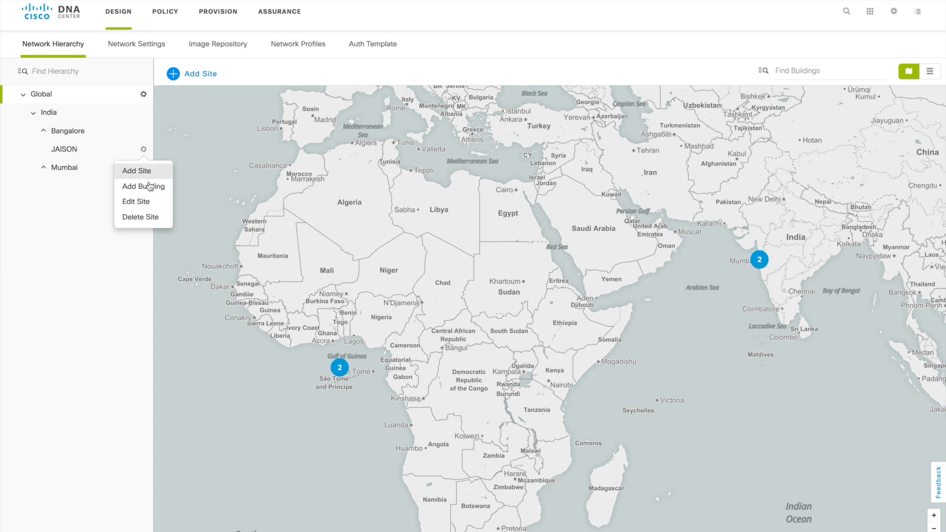
mouse_move(144, 185)
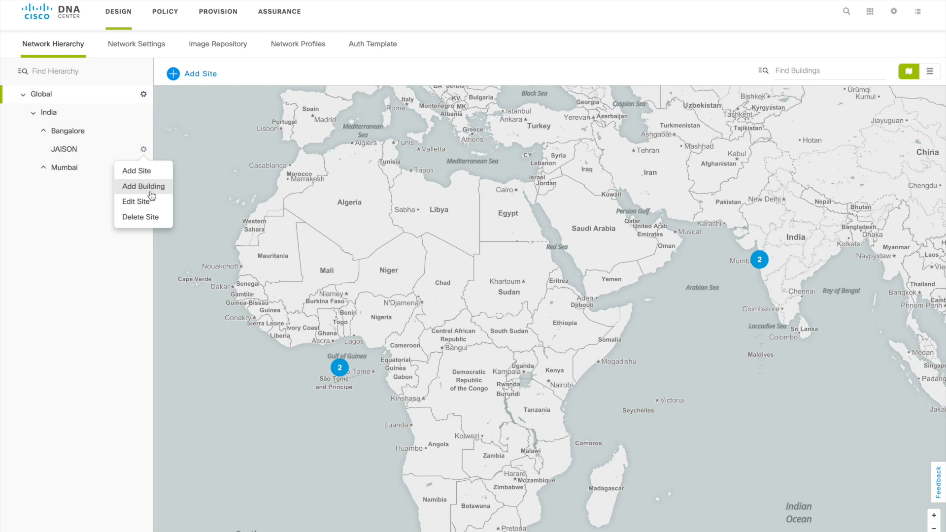
Create building B1 under JAISON with address Thrissur, Kerala, India
click(144, 186)
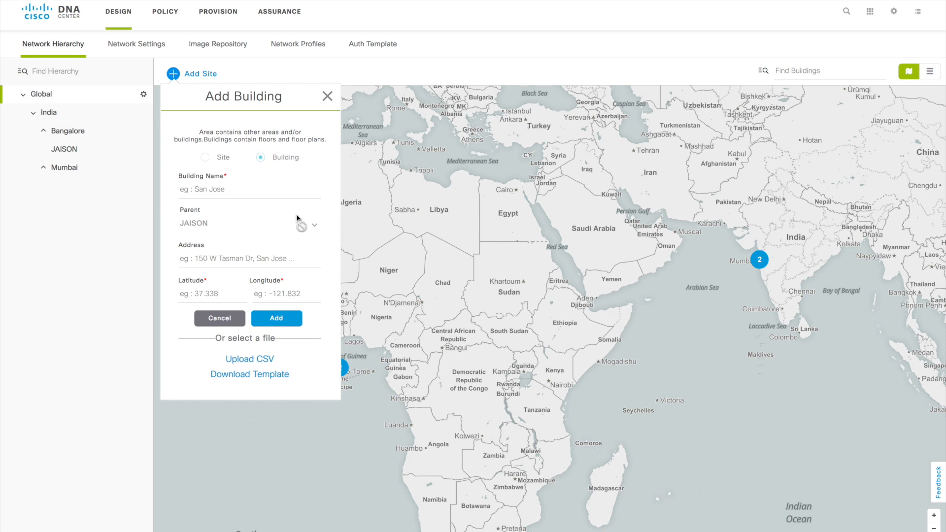
click(248, 189)
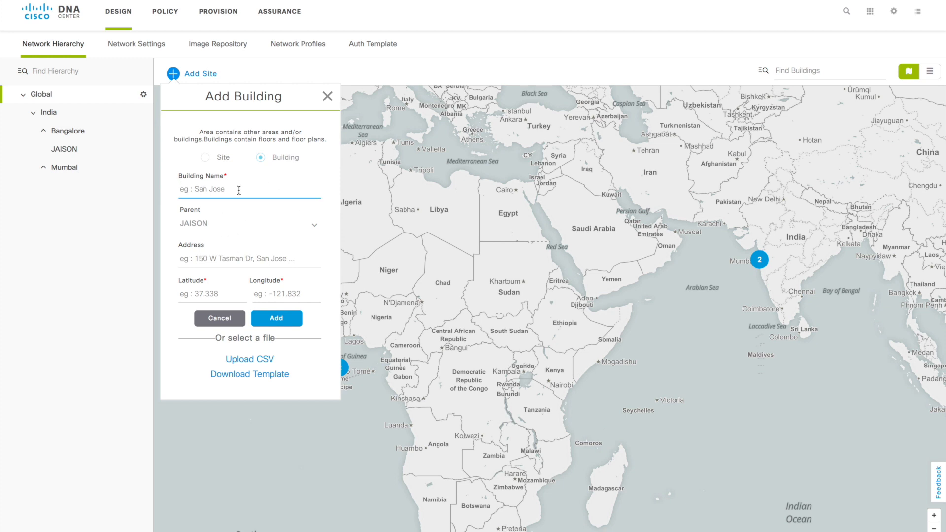
text(B1)
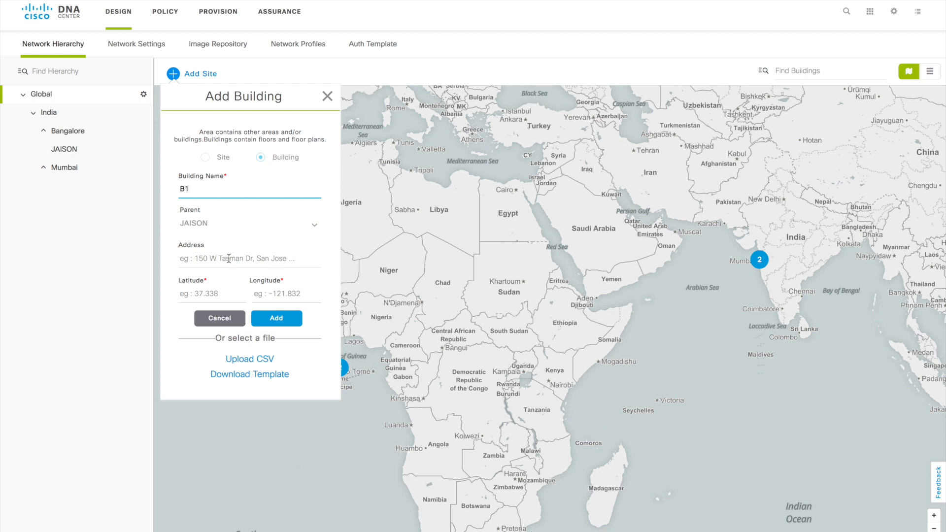
click(249, 258)
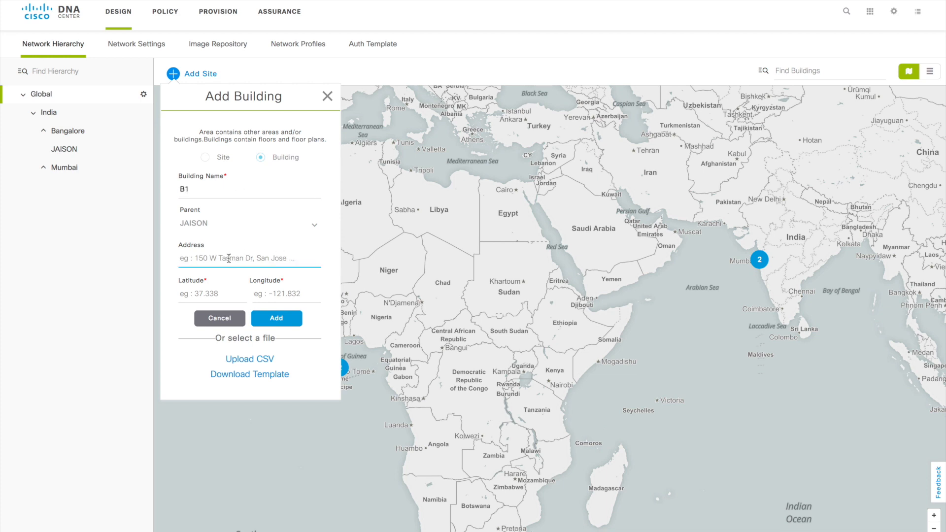
text(thr)
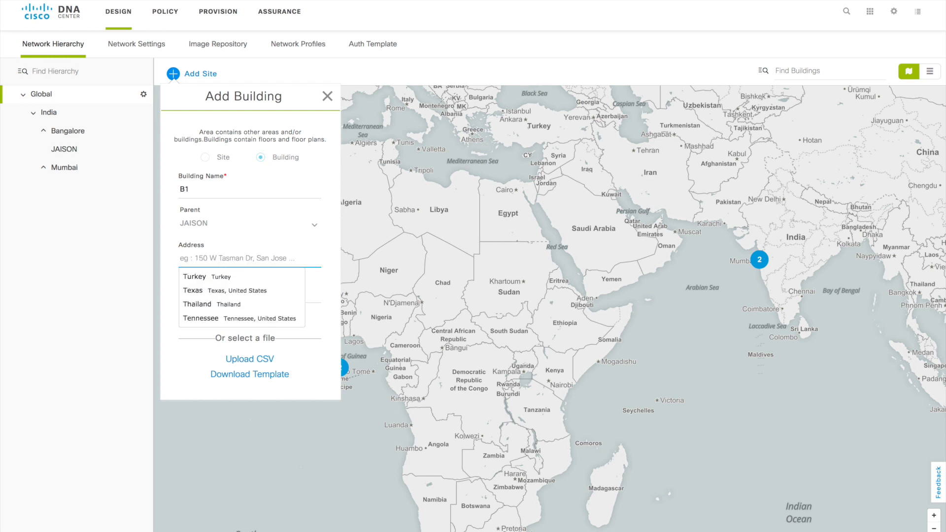
text(thri)
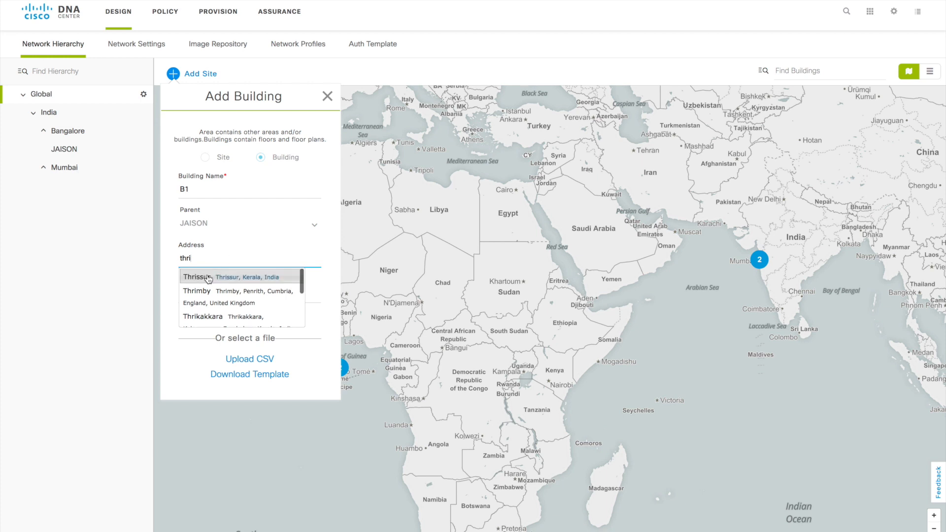
click(205, 277)
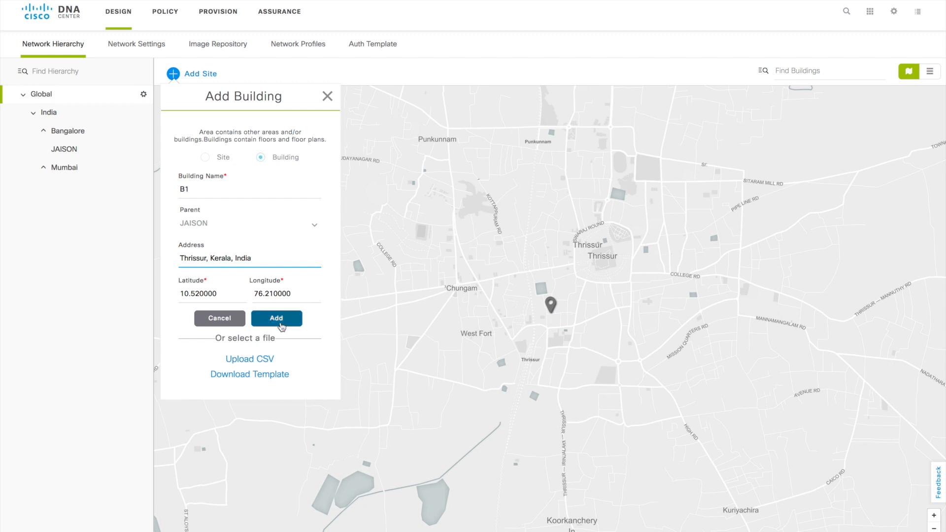
click(276, 318)
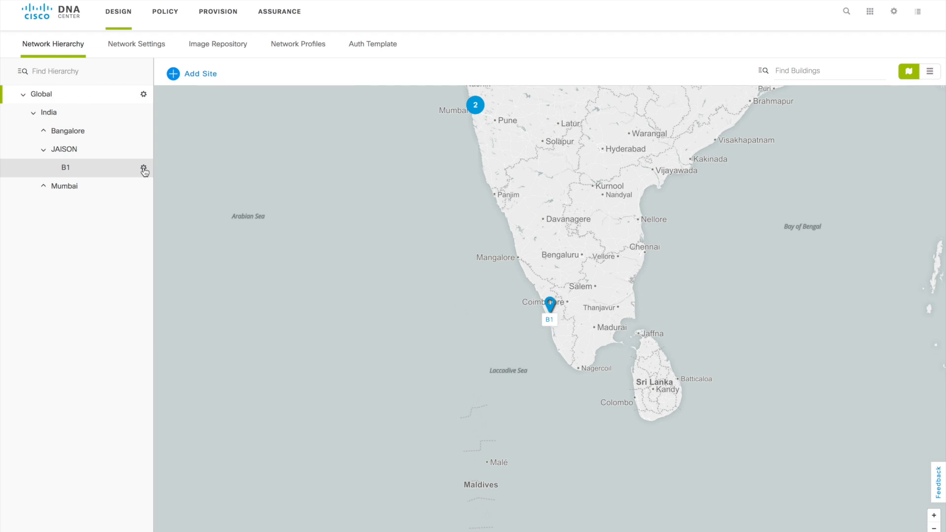
Start a floor for B1 named Floor-1 with Indoor High Ceiling type, ready to set its width
click(143, 168)
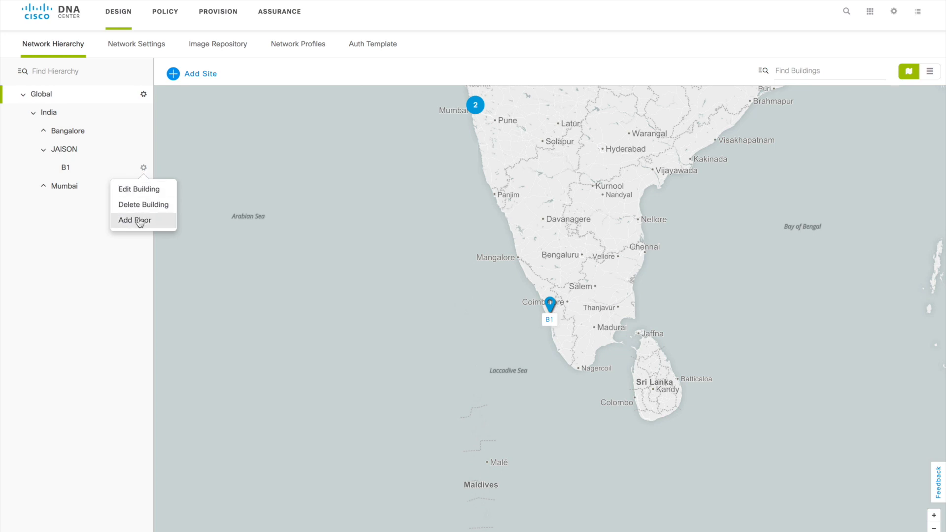
click(134, 219)
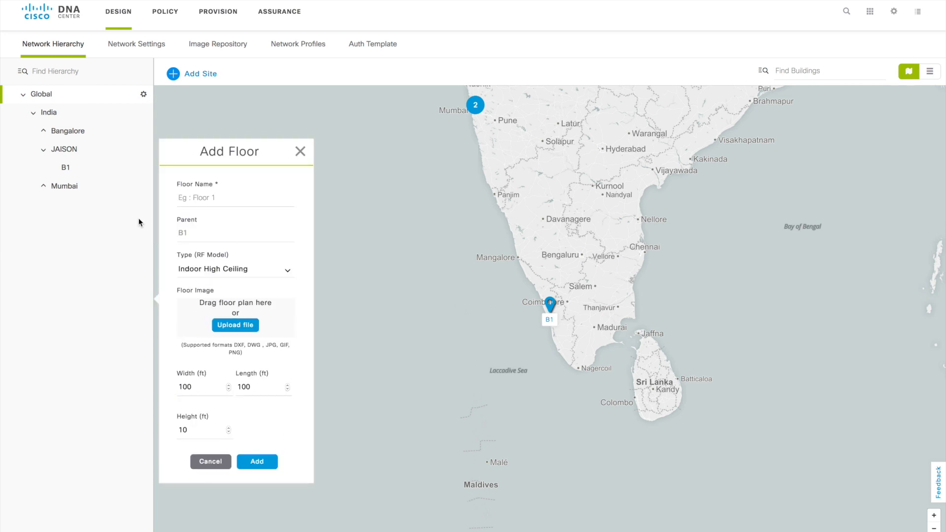
click(234, 197)
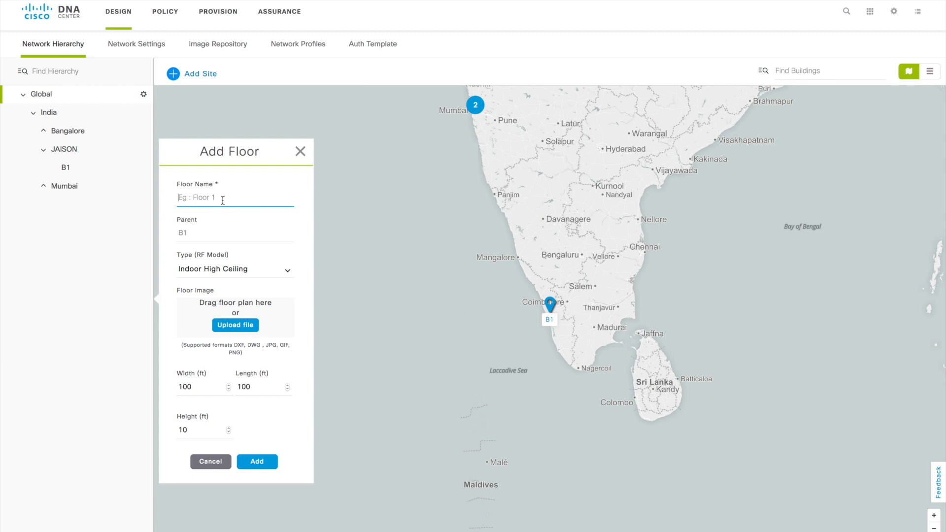
text(Floor-1)
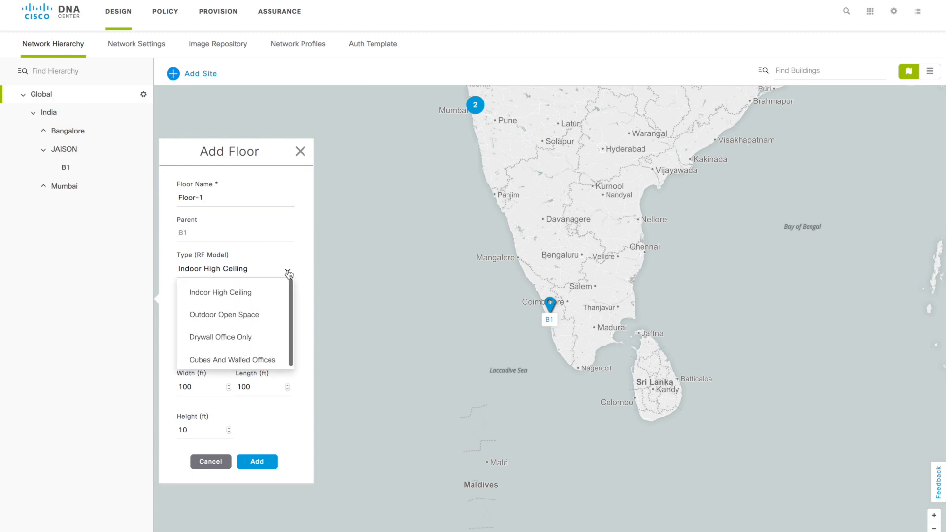
mouse_move(221, 335)
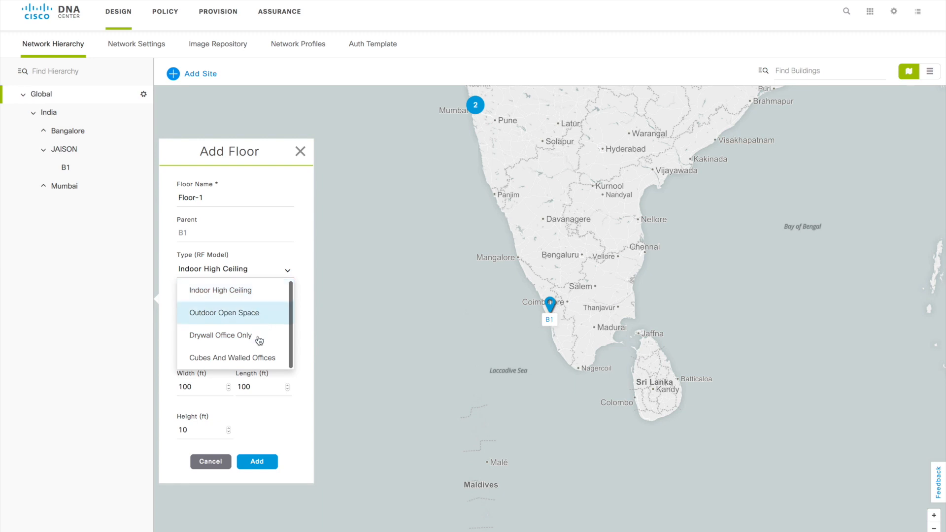
click(235, 269)
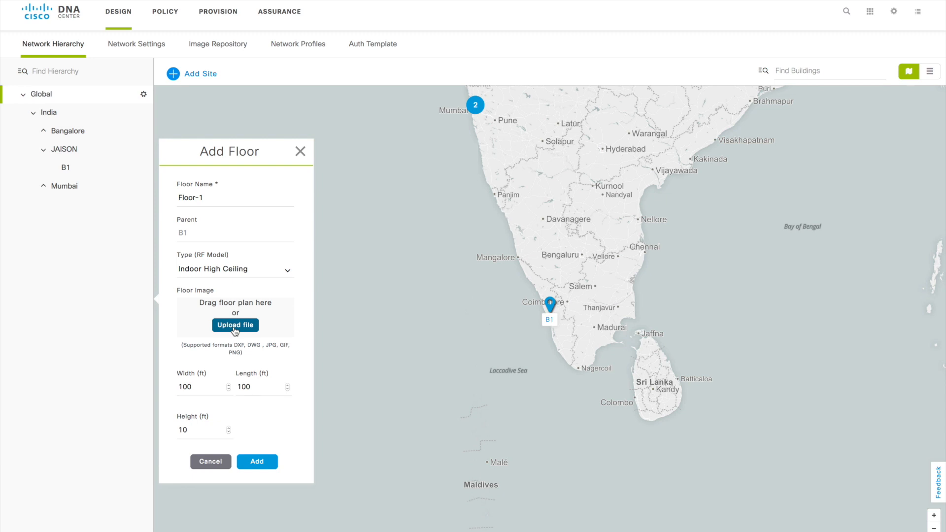
mouse_move(236, 344)
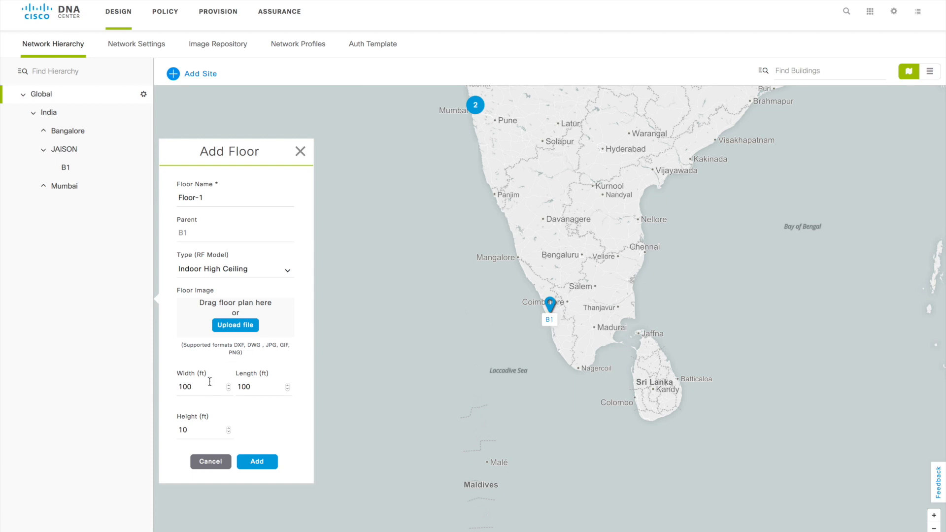
click(202, 387)
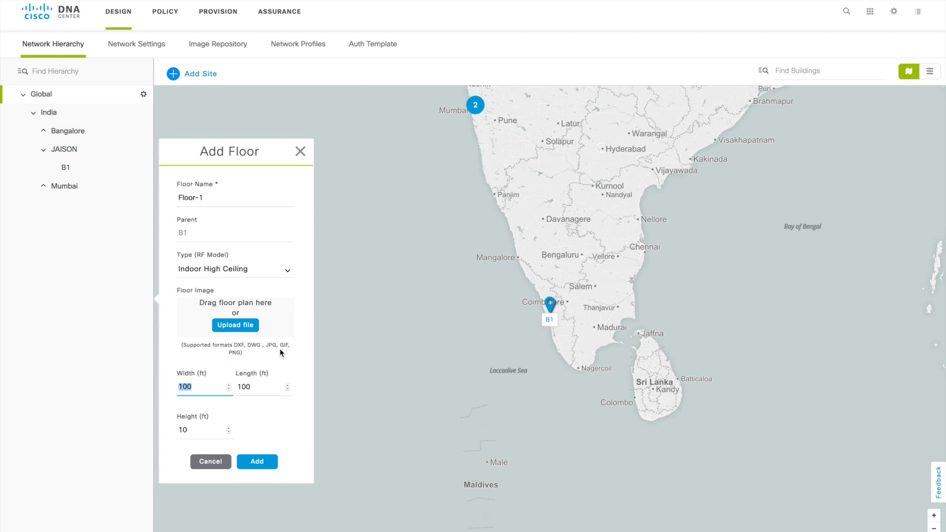
mouse_move(284, 355)
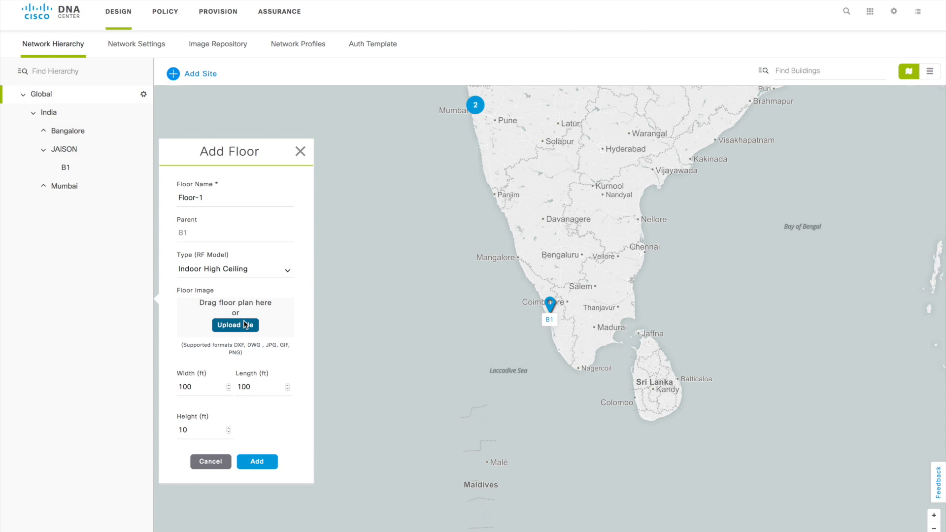
Select office.dwg from the Desktop as the floor plan file to upload
click(235, 325)
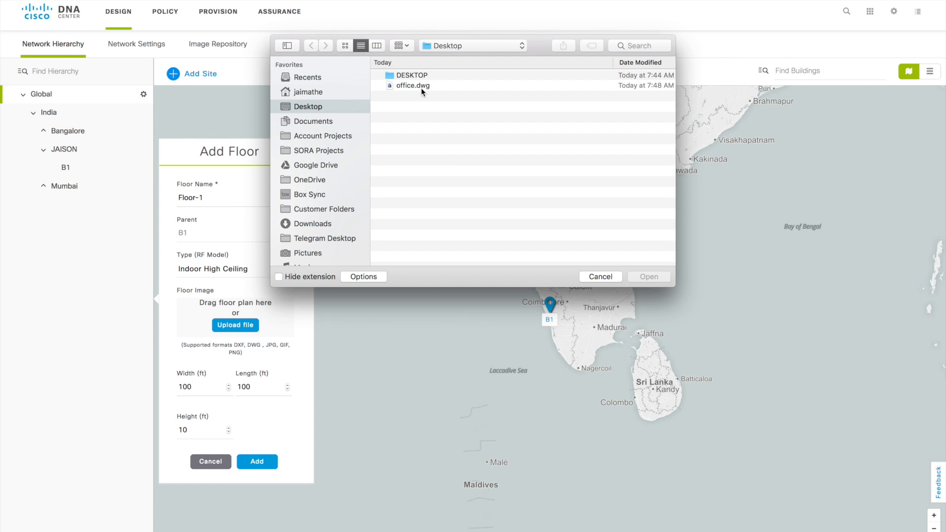
click(412, 85)
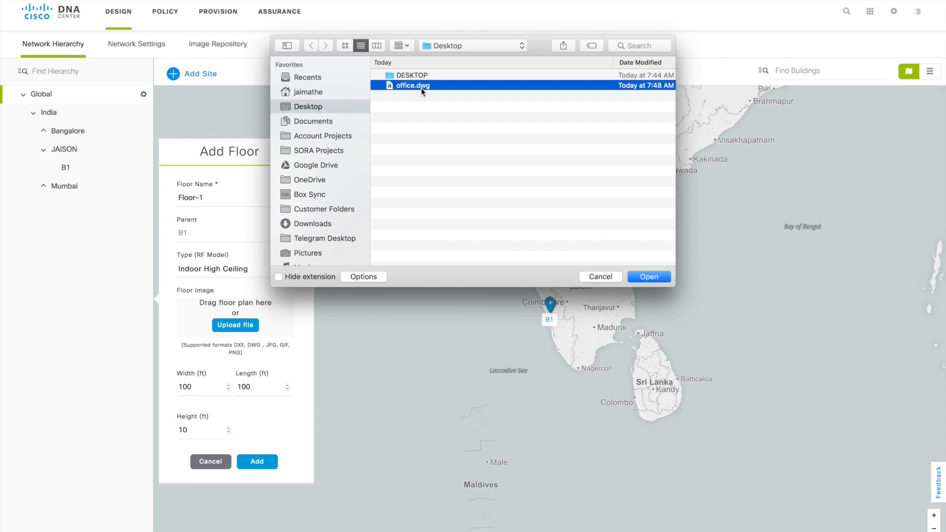
mouse_move(546, 168)
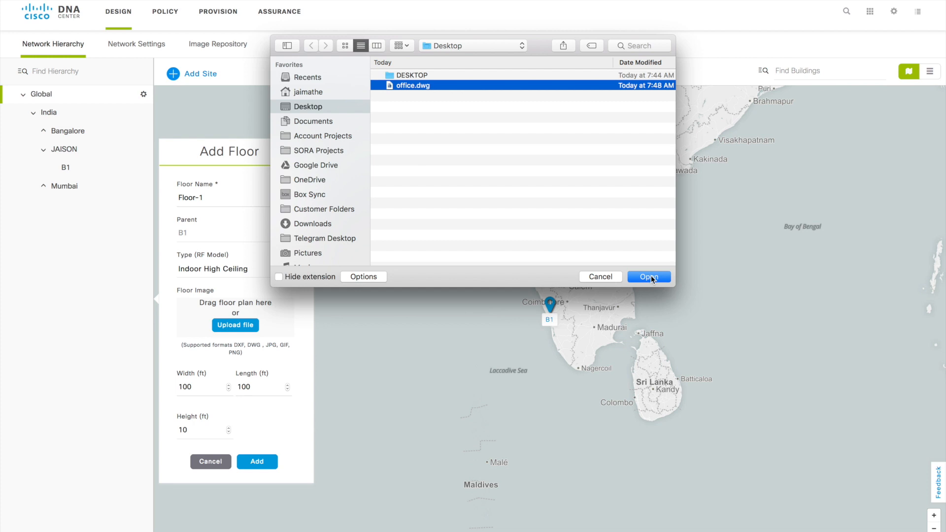
click(648, 277)
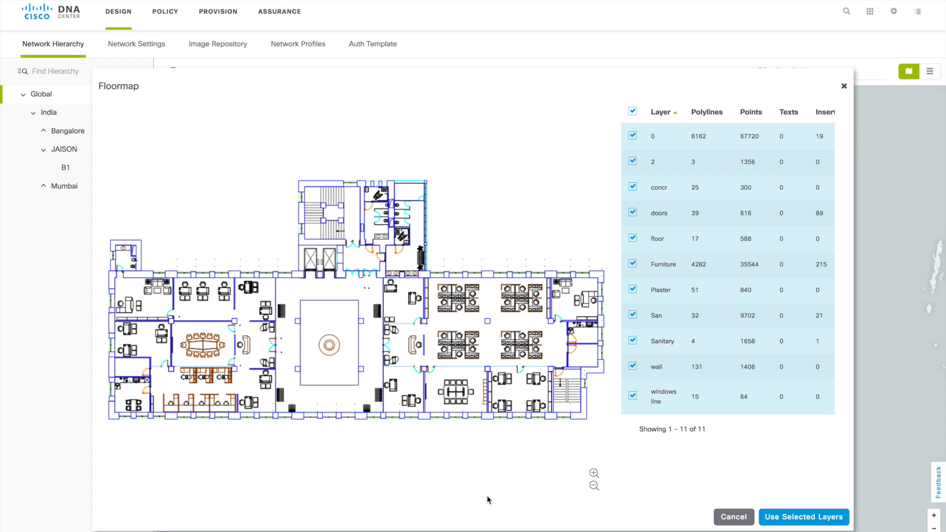
mouse_move(723, 514)
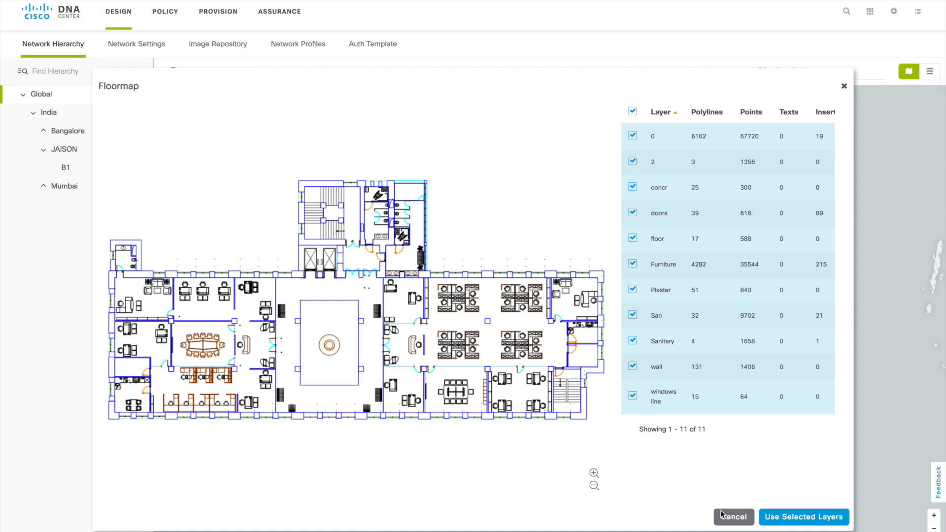
mouse_move(804, 517)
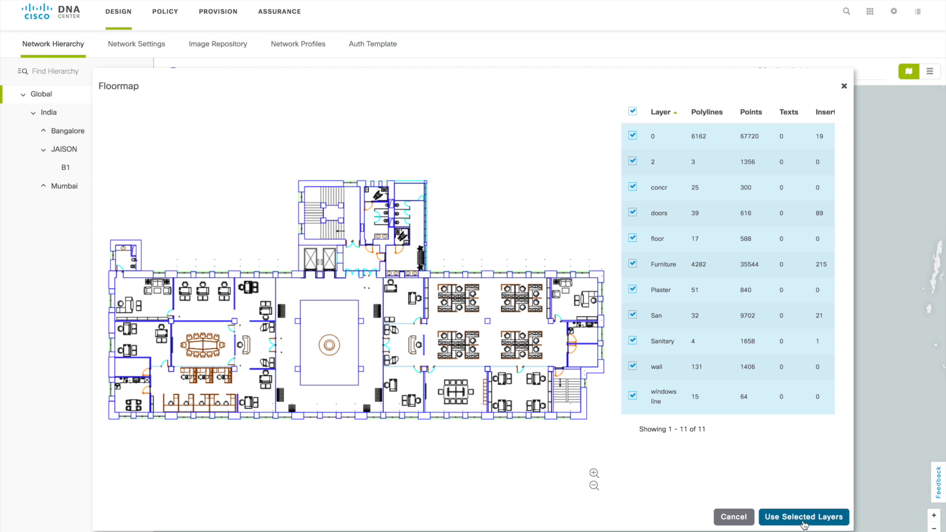
mouse_move(796, 509)
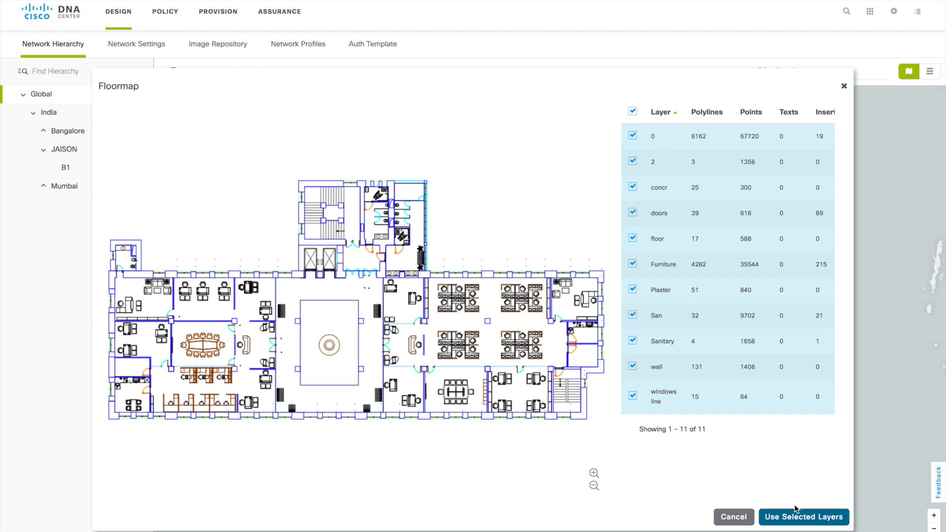
Accept all eleven office.dwg layers with Use Selected Layers
click(804, 517)
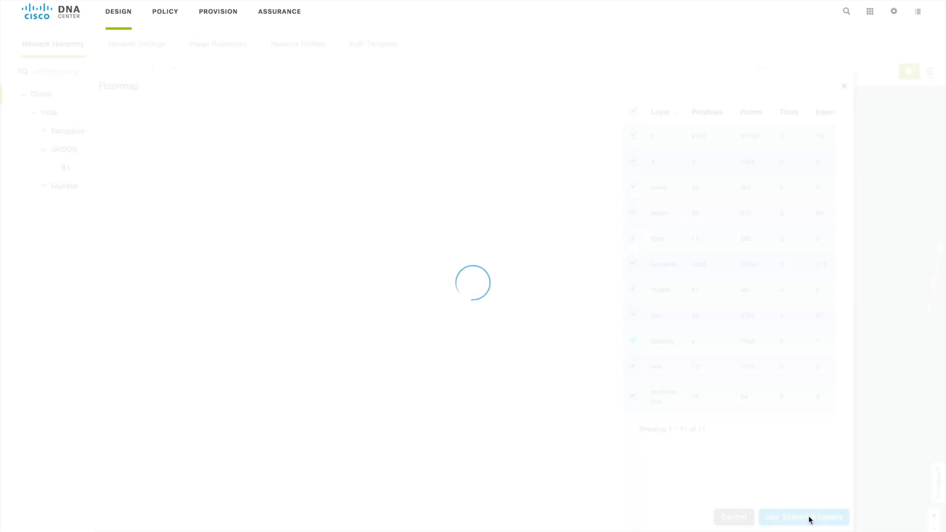
Keep Width 100 and Length 48, set Height 10 ft, and add Floor-1
click(804, 517)
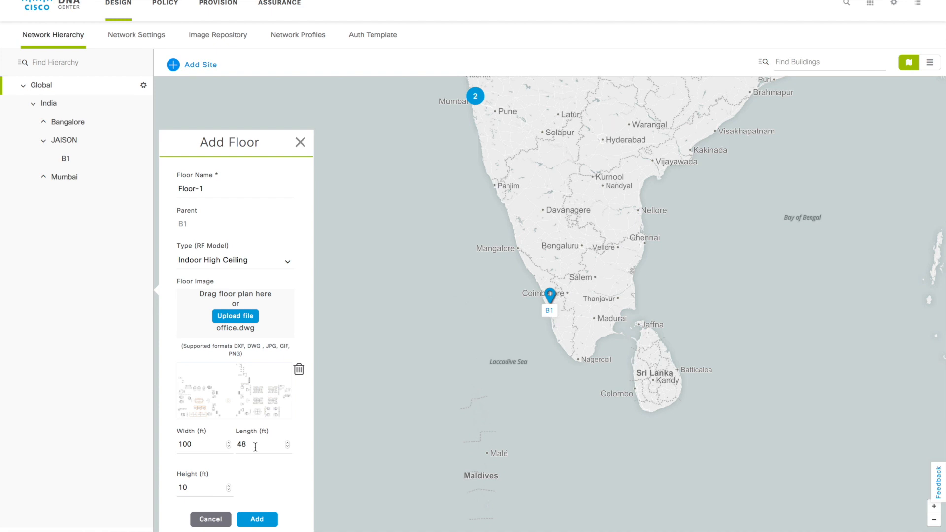
click(204, 487)
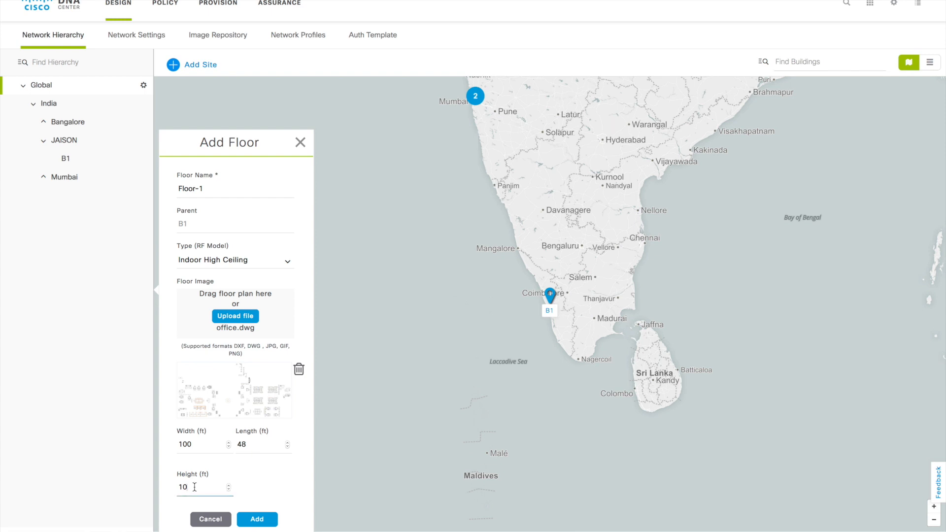
double_click(182, 487)
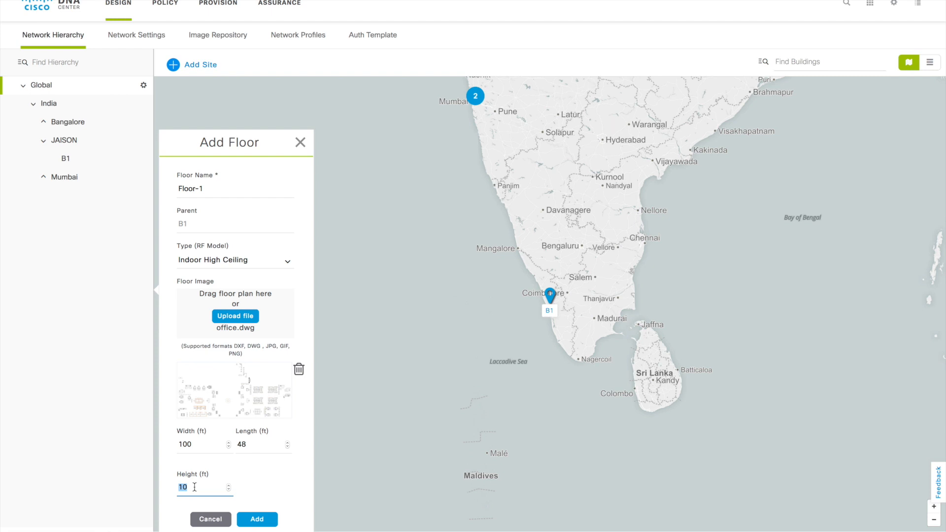
click(256, 519)
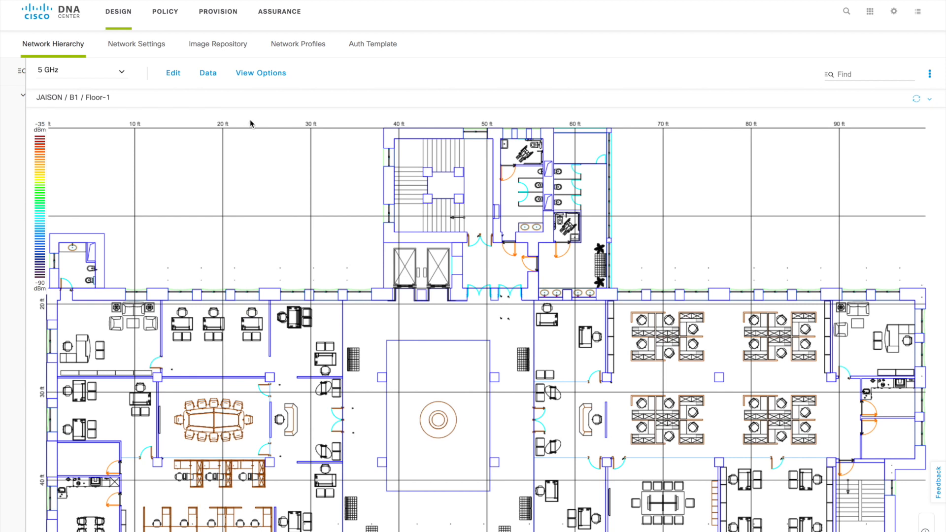
List the heatmap frequency bands (5 GHz, 2.4 GHz, both) for Floor-1
click(81, 70)
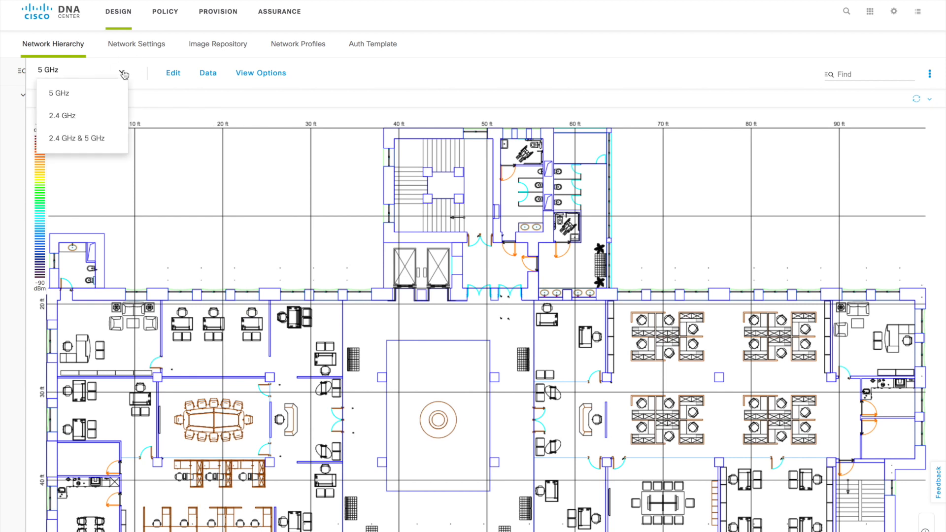
mouse_move(98, 139)
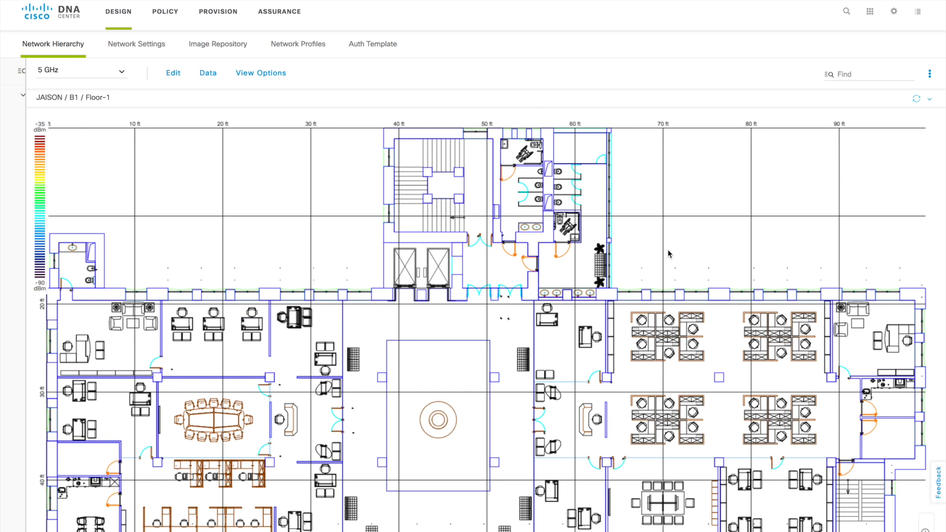
mouse_move(919, 178)
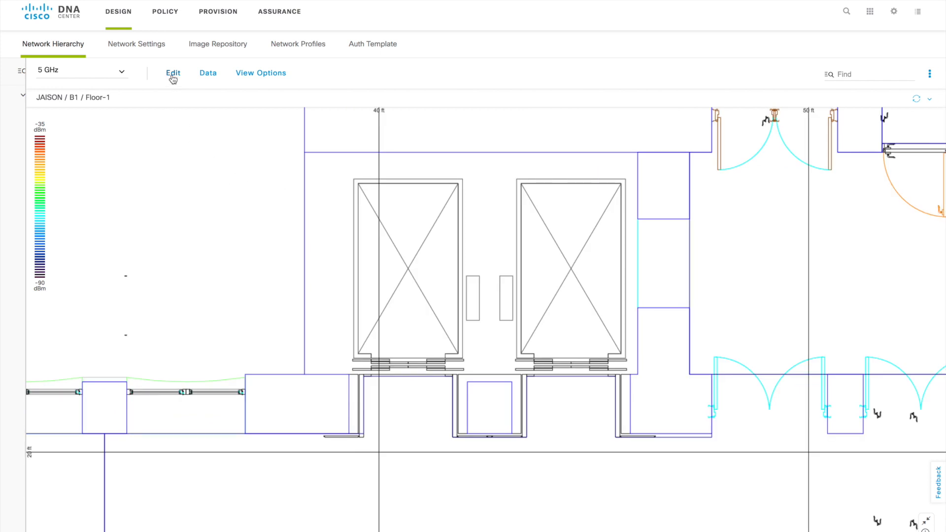
Enter floor edit mode, start a coverage area, then cancel the Coverage Creation dialog
click(173, 73)
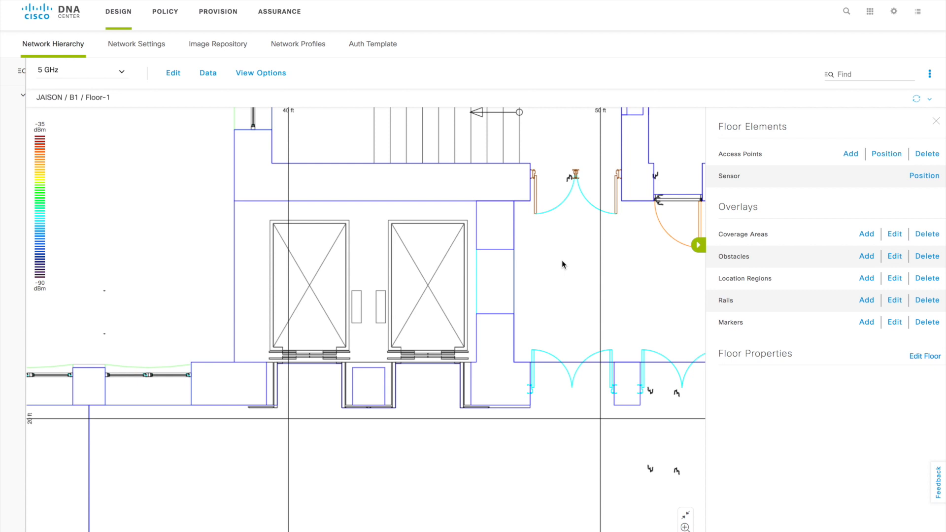
mouse_move(739, 239)
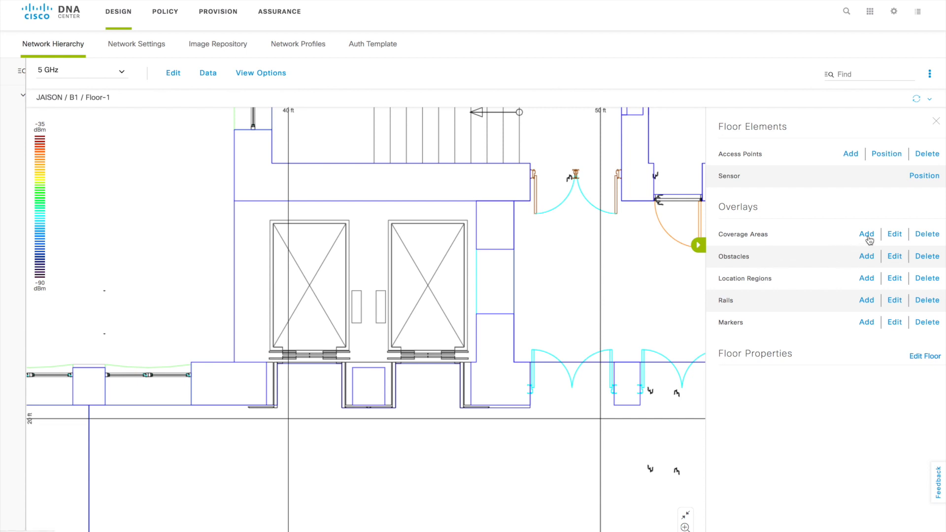
click(867, 234)
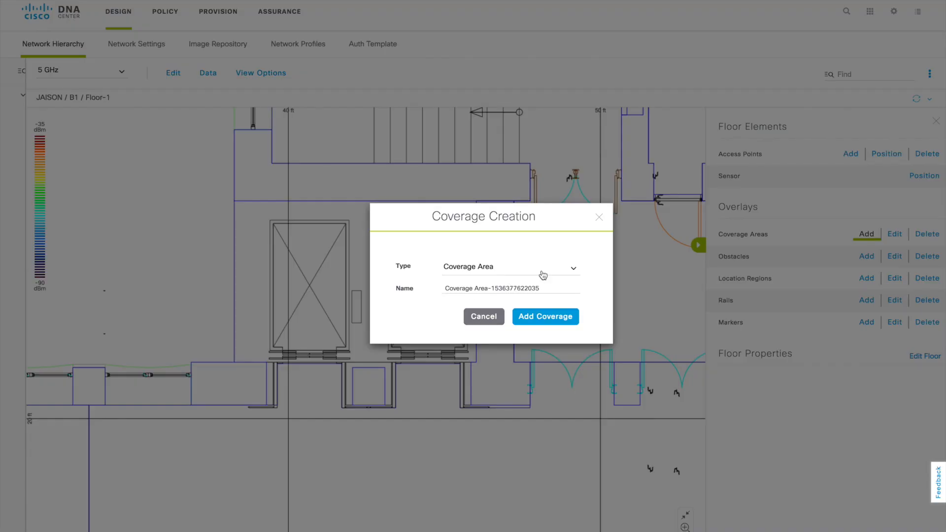
click(544, 316)
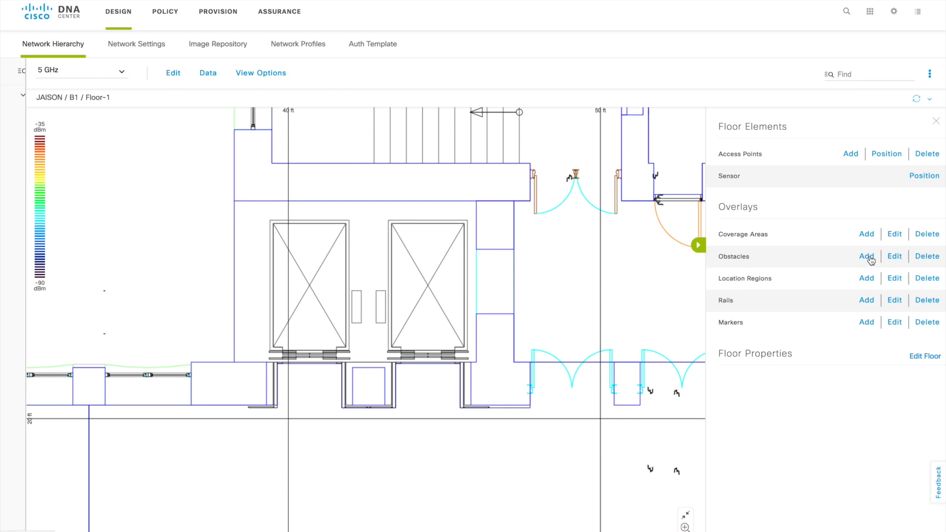
mouse_move(755, 270)
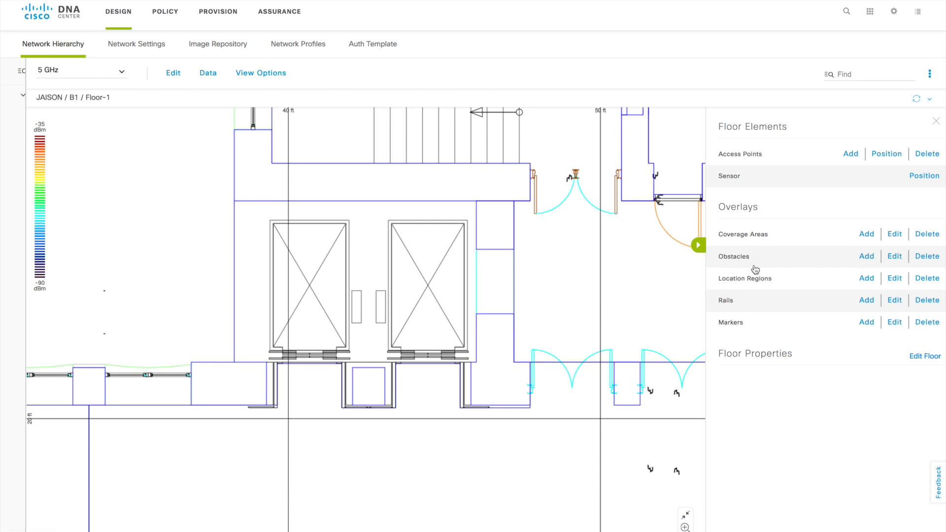
mouse_move(774, 331)
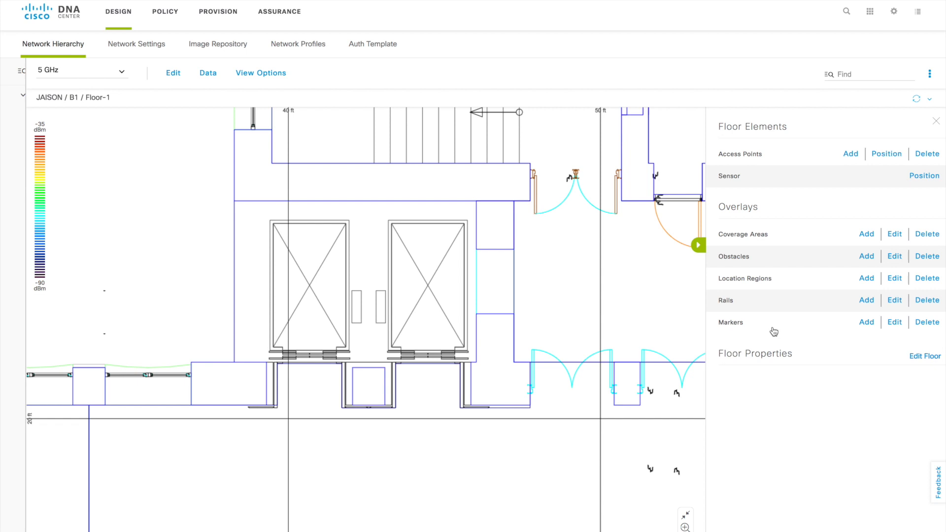
mouse_move(888, 208)
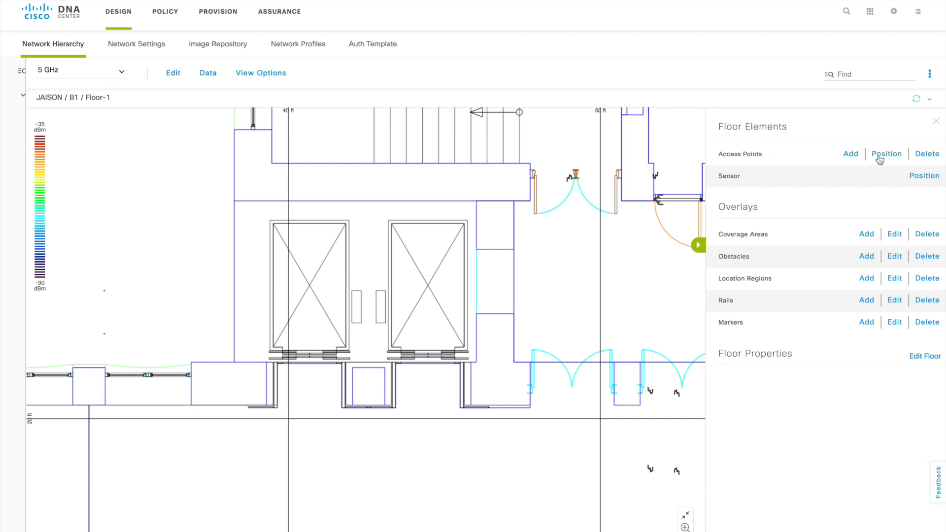
mouse_move(852, 155)
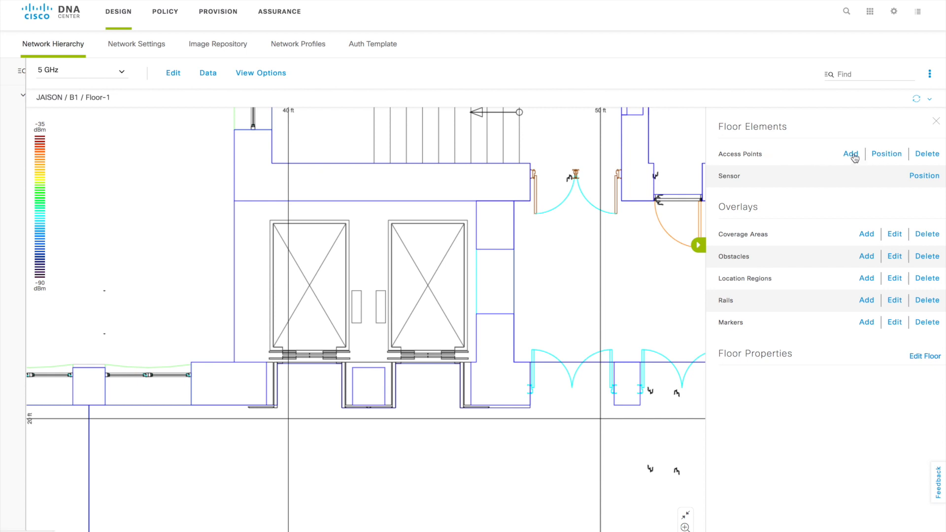
mouse_move(888, 161)
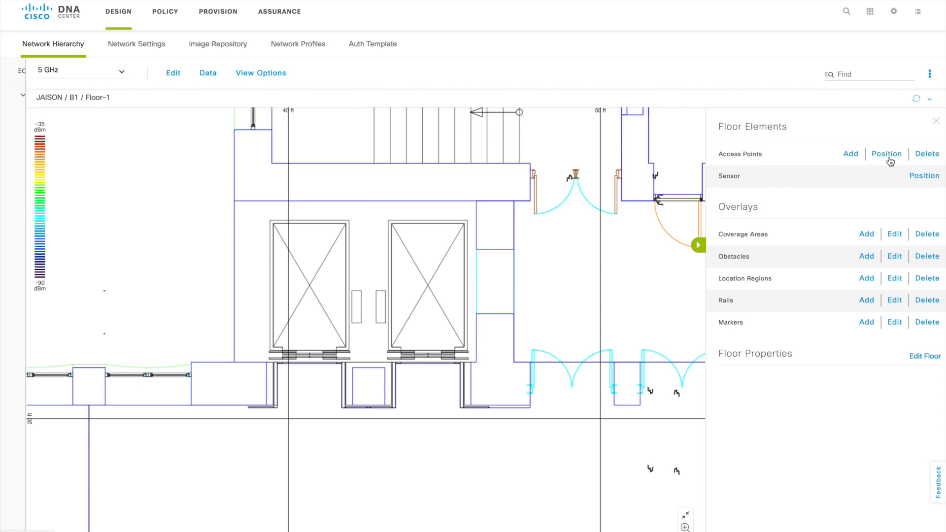
mouse_move(462, 188)
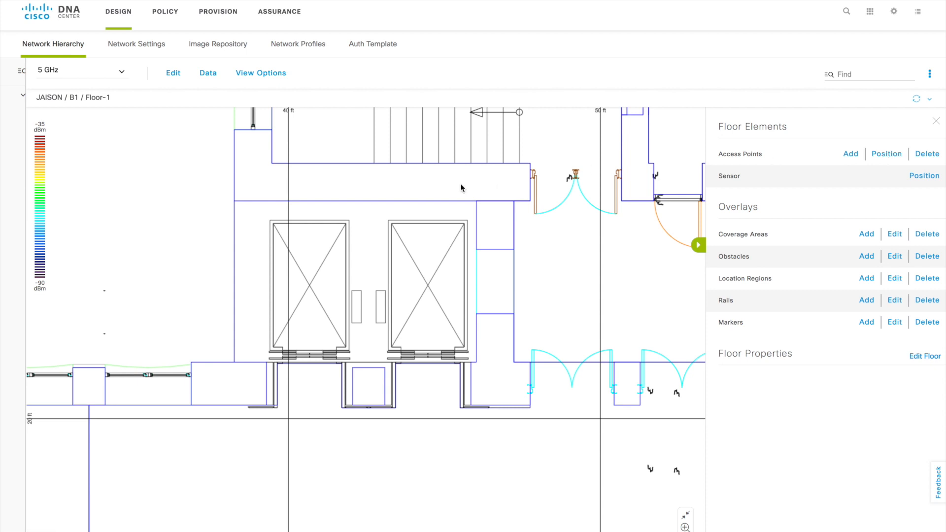
mouse_move(607, 205)
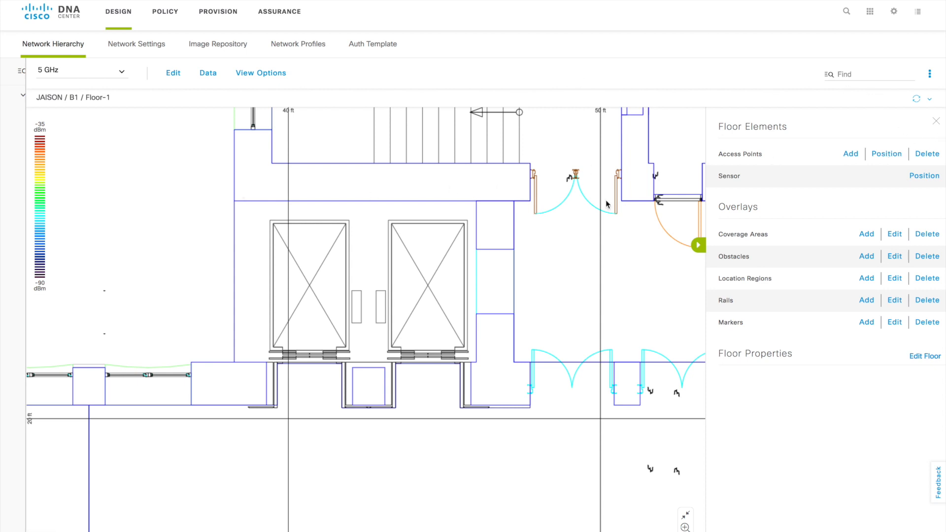